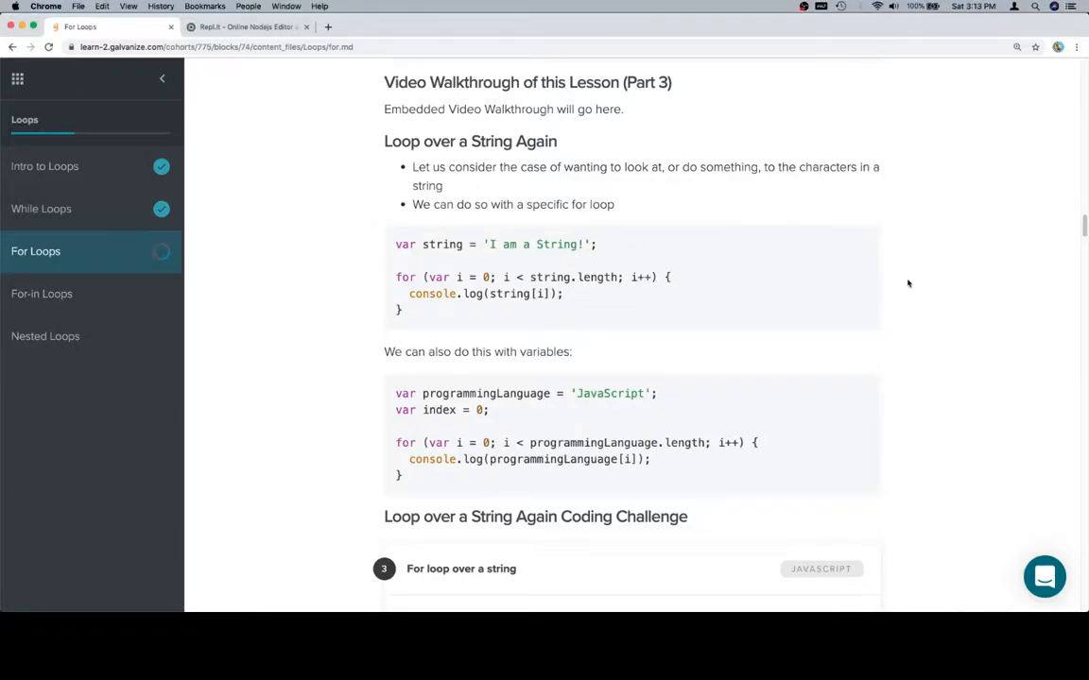
mouse_move(431, 317)
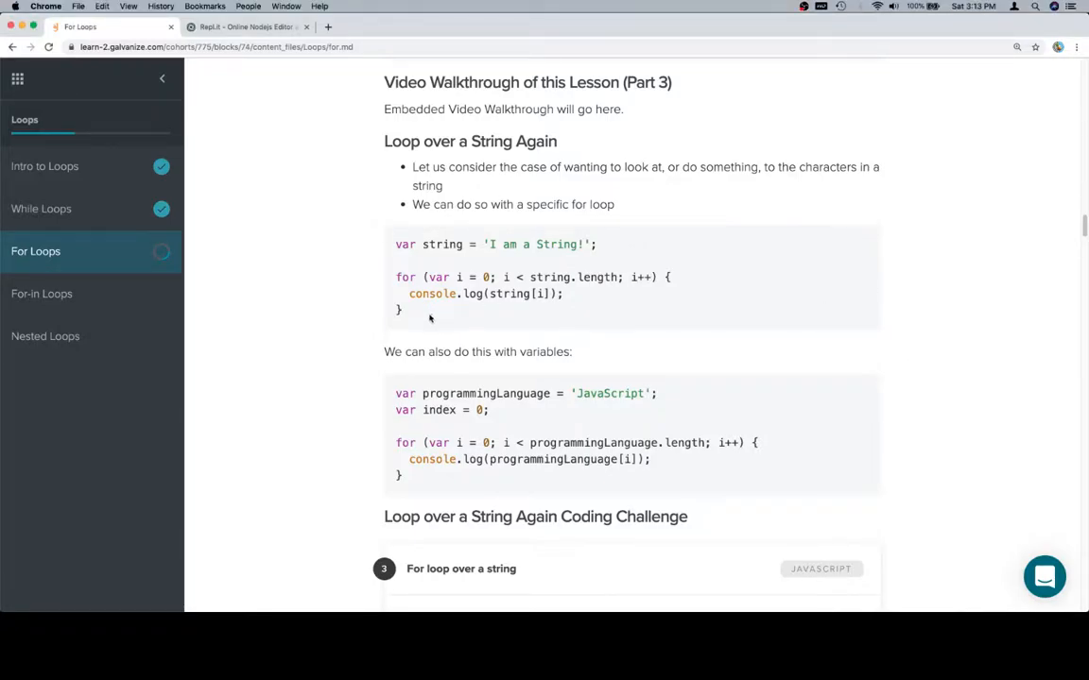
Run the for loop over 'I am a String!' in Repl.it, logging each character on its own line
left_click(245, 27)
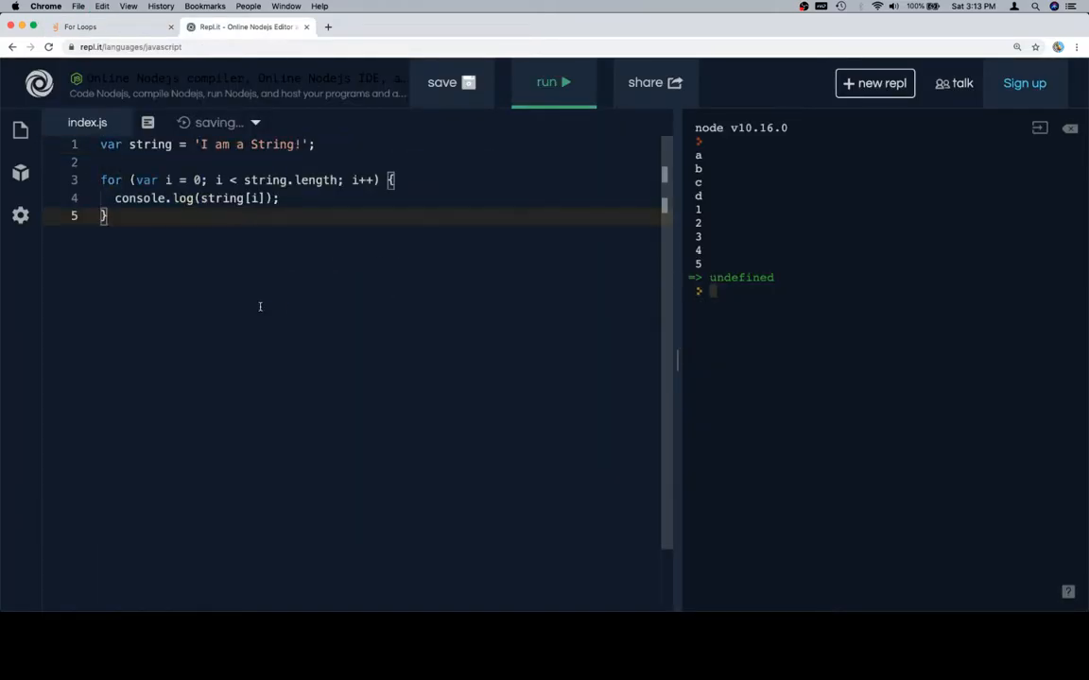
left_click(552, 83)
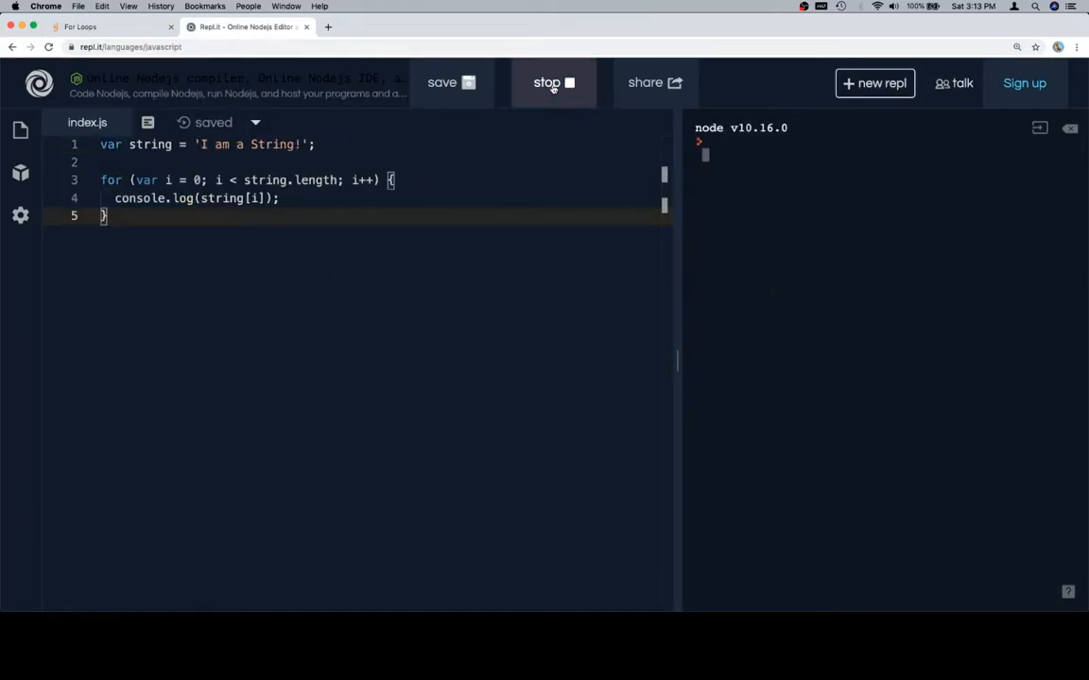
left_click(552, 83)
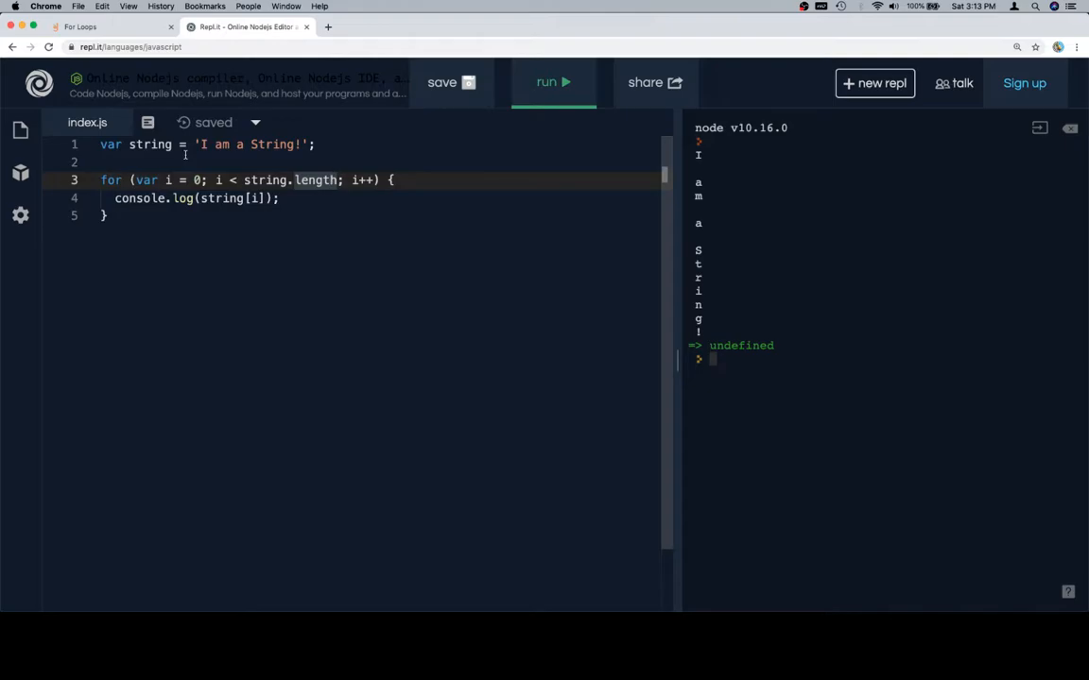
Run the loop over programmingLanguage = 'JavaScript' in Repl.it, logging each letter, then return to the lesson
left_click(104, 27)
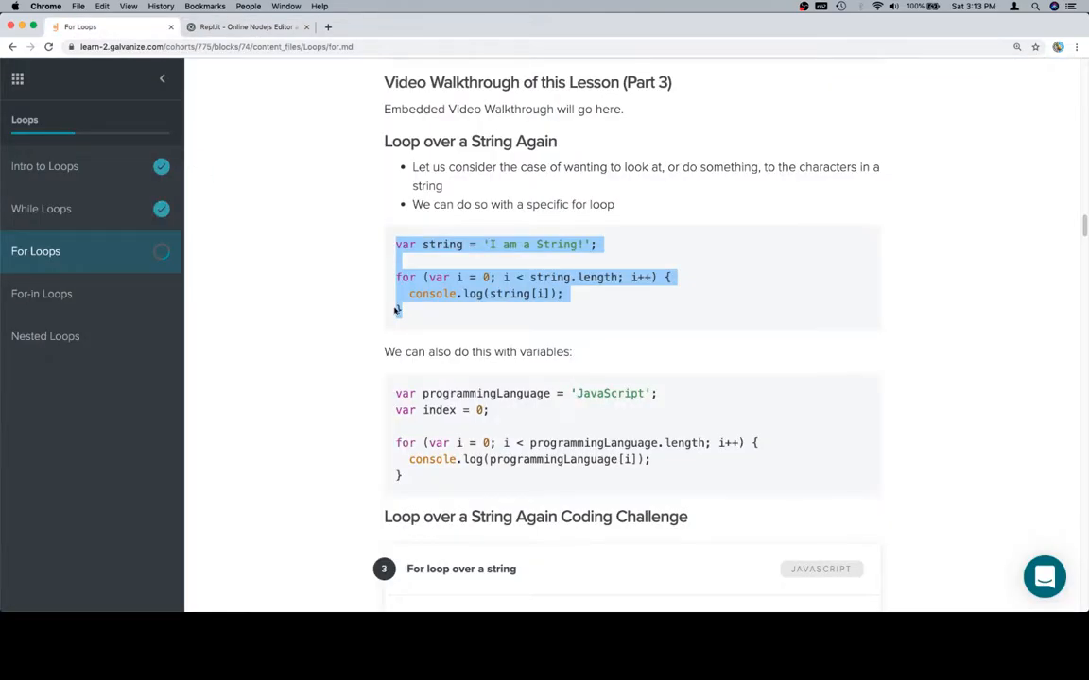
scroll("down", 3)
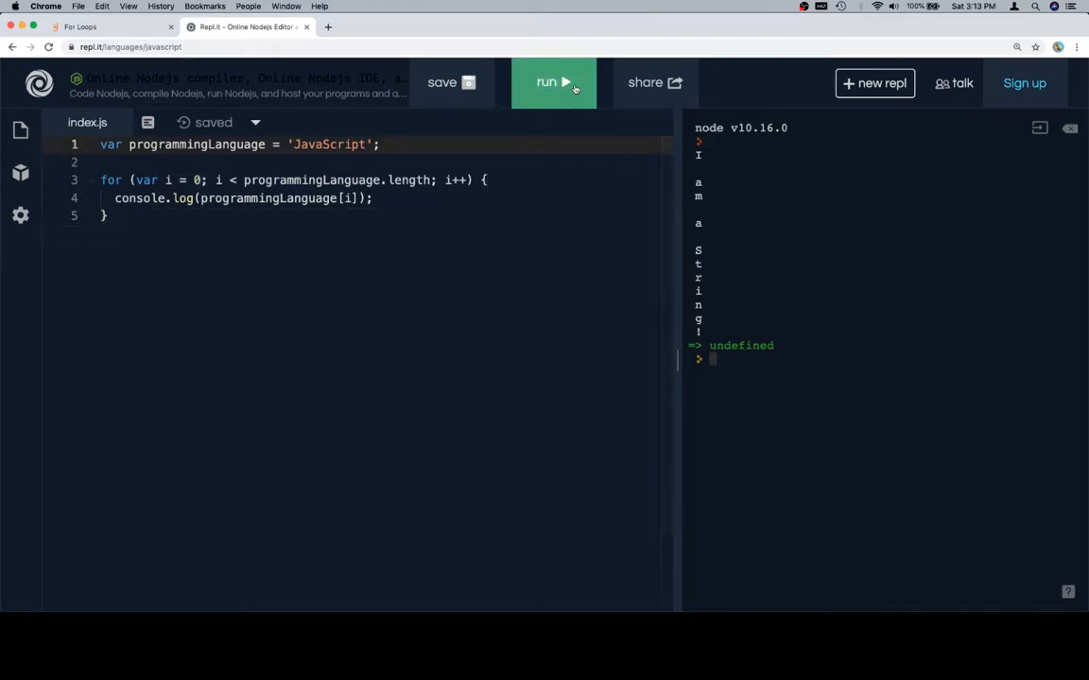
left_click(552, 83)
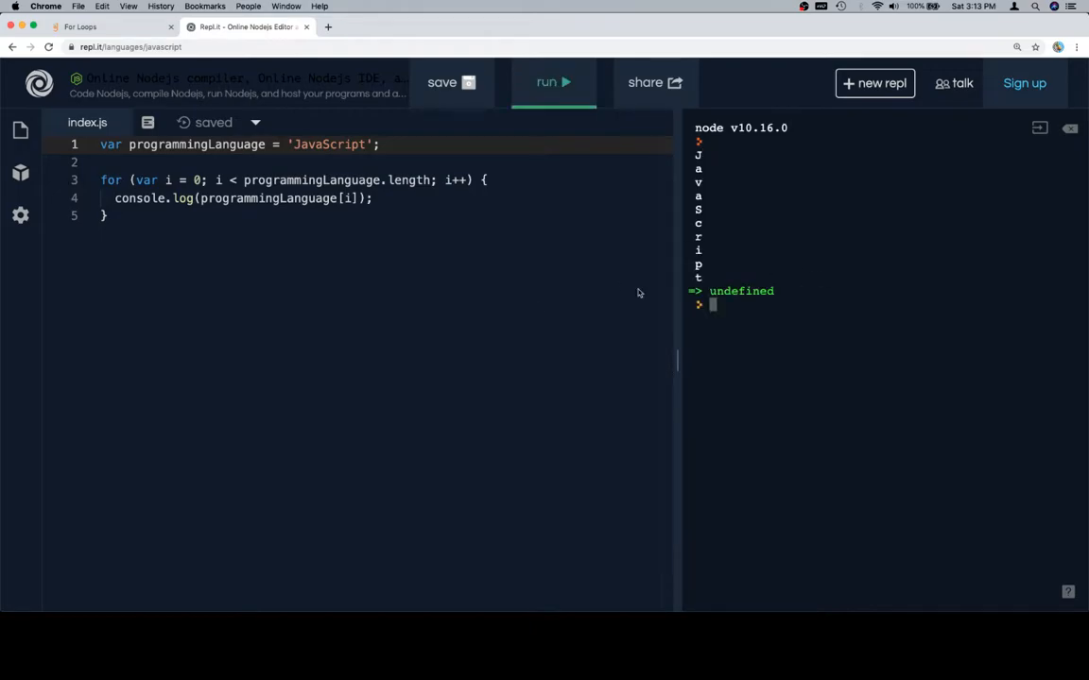
left_click(79, 26)
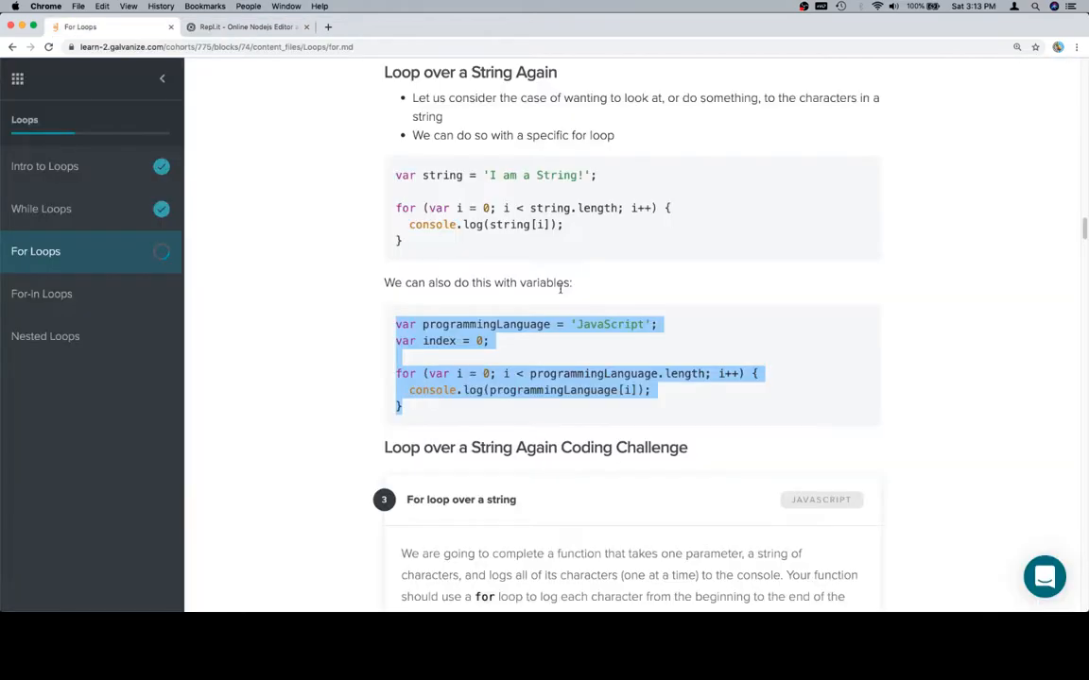
scroll("down", 3)
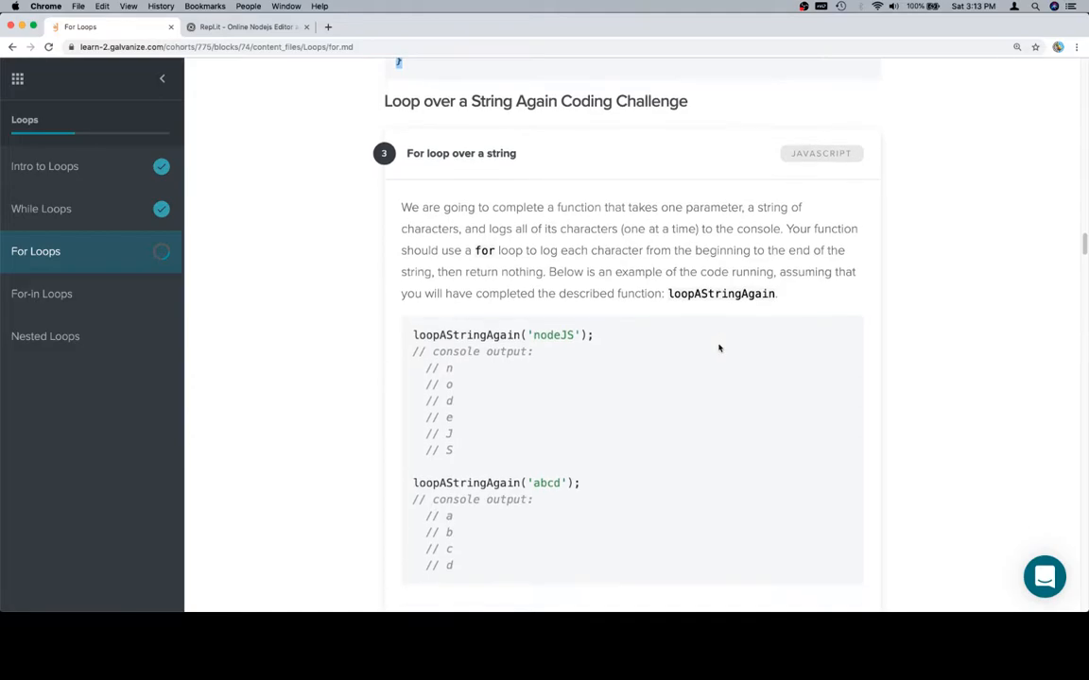
scroll("down", 3)
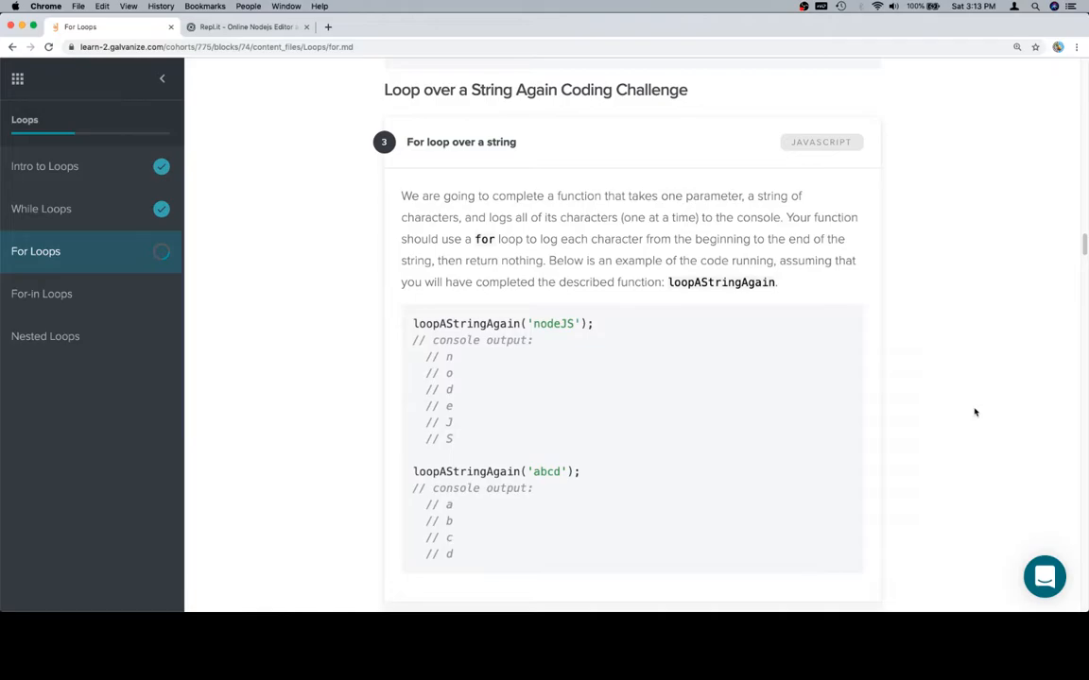
scroll("down", 3)
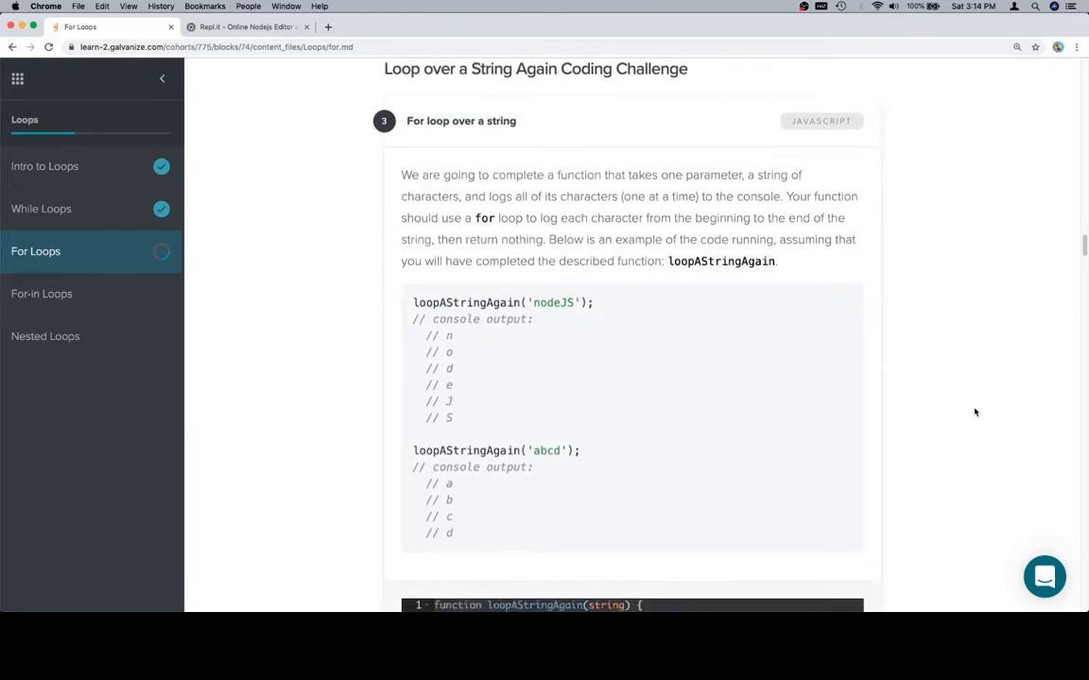
scroll("down", 3)
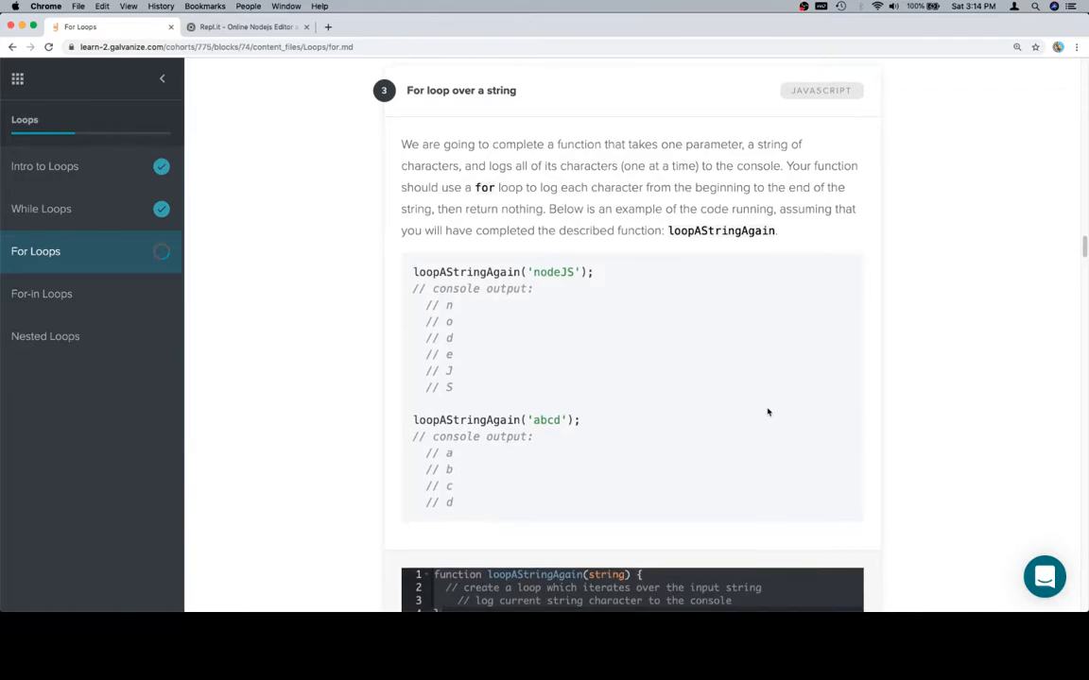
scroll("down", 3)
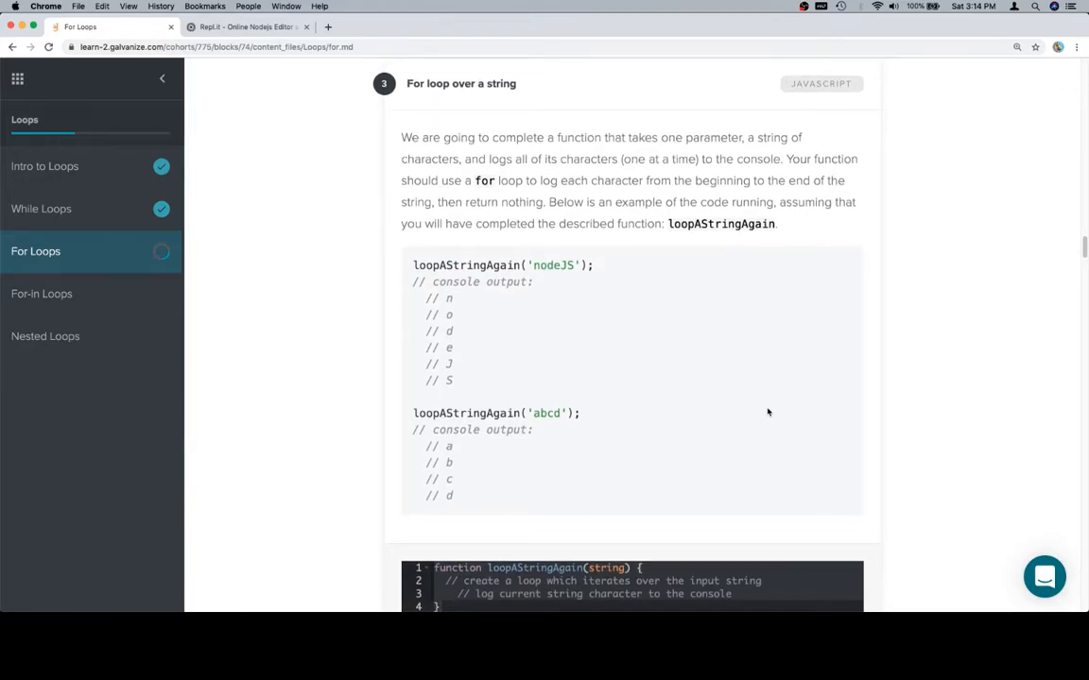
scroll("down", 3)
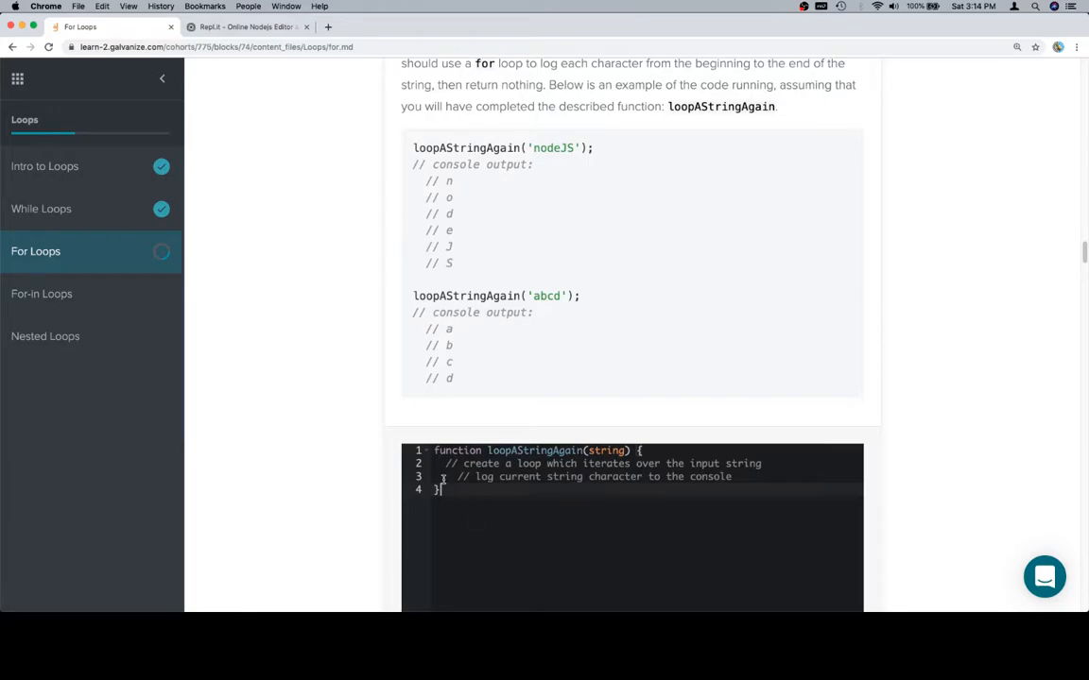
Write the loop header for (var i = 0; i < string.length) inside loopAStringAgain in Repl.it
left_click(246, 26)
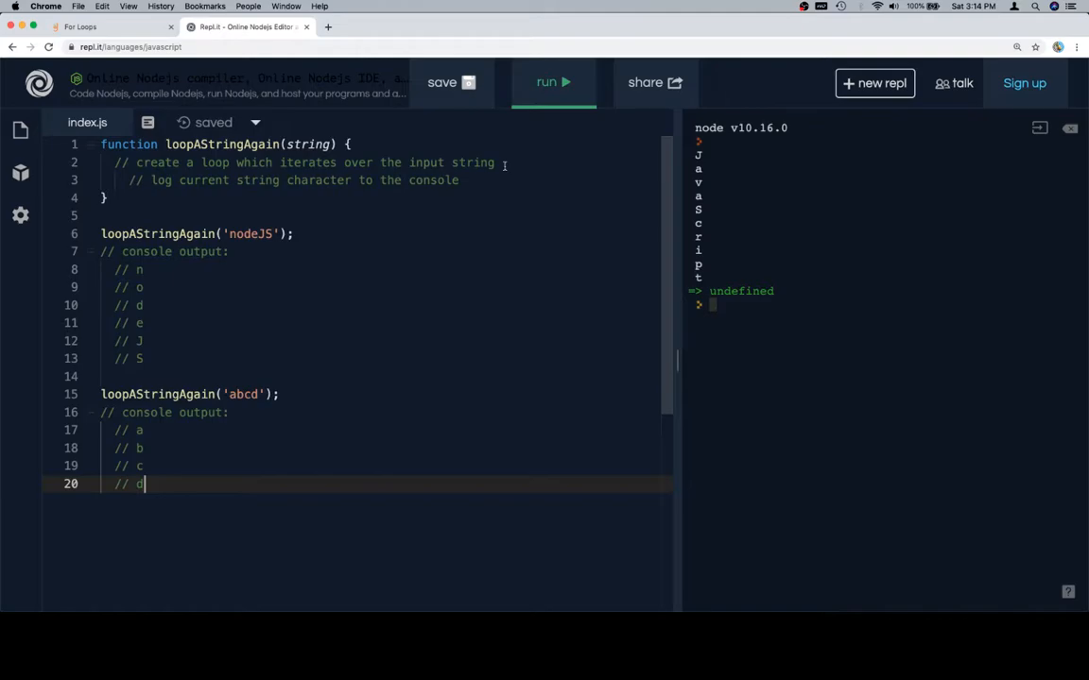
type("for (")
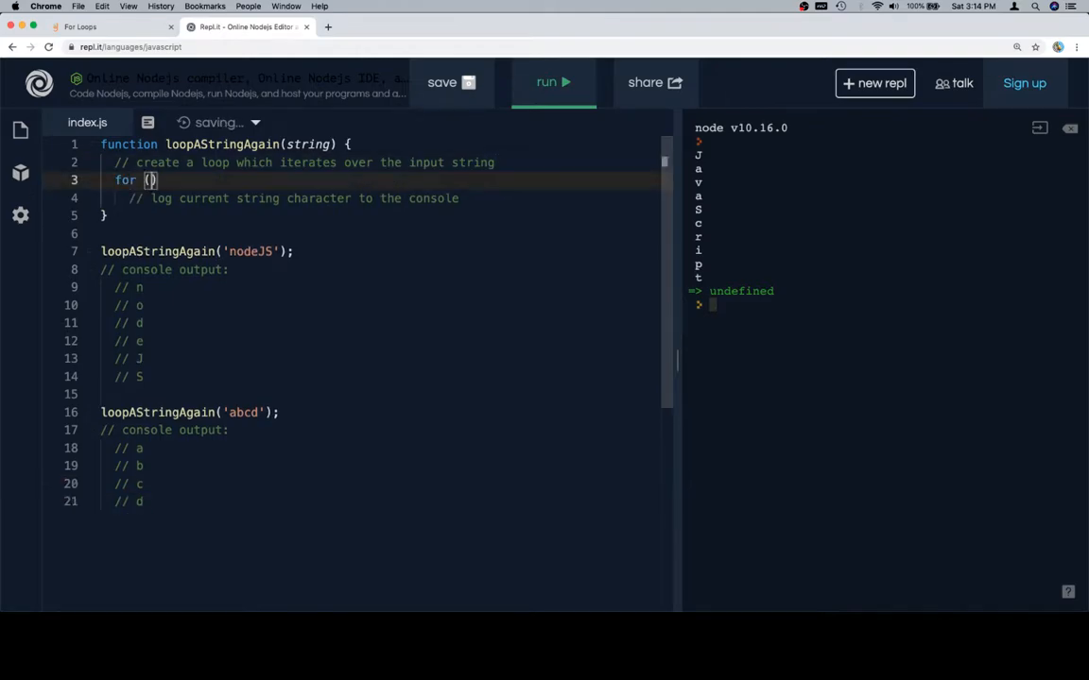
type("var i = 0")
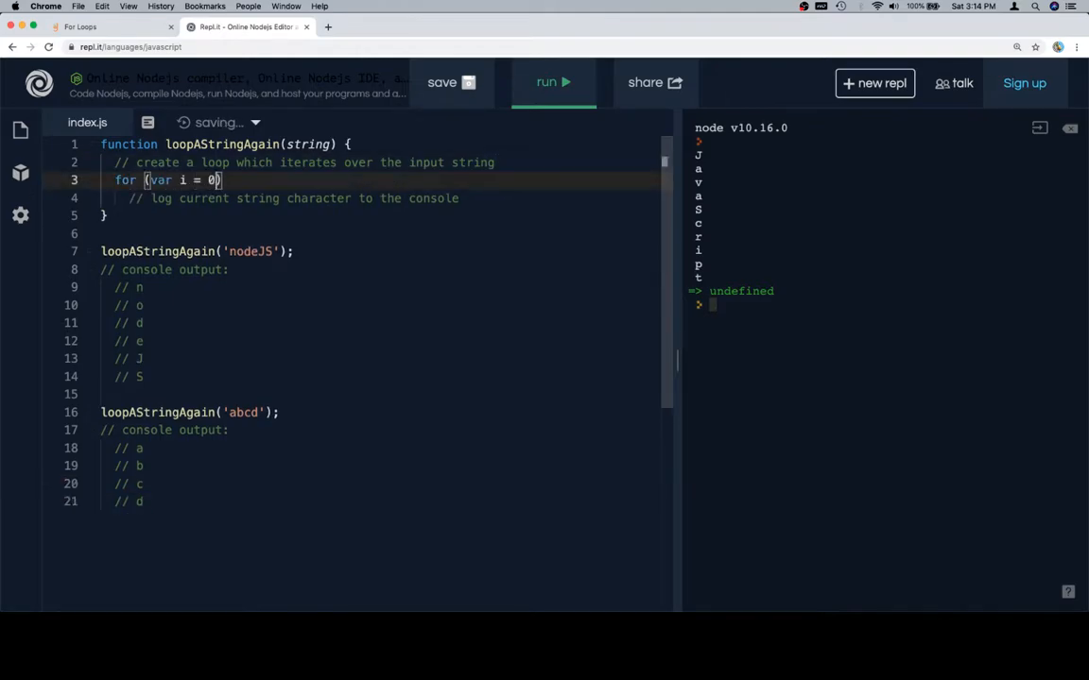
type("; i < string")
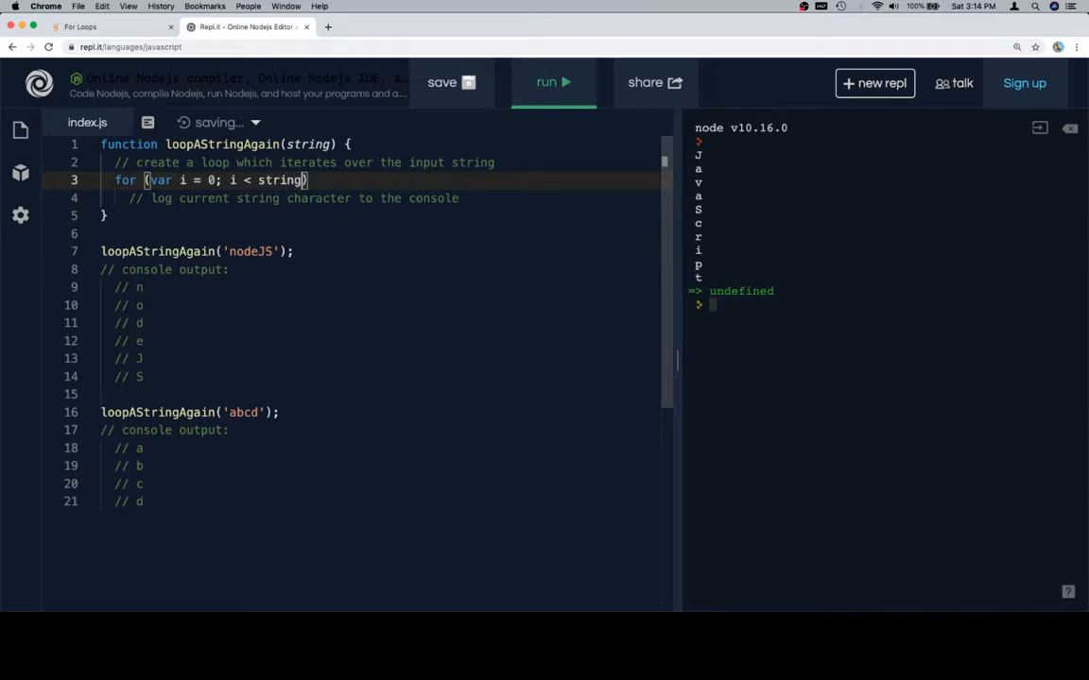
type(".lenth; i++")
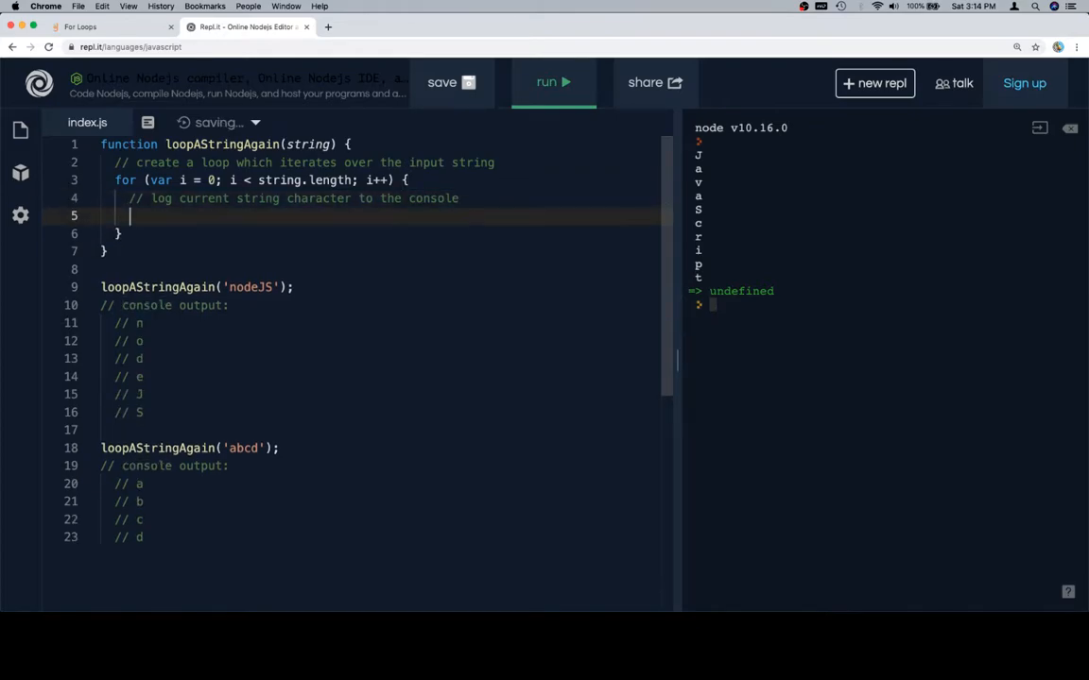
Add console.log(string[i]) in the loop body and run the loopAStringAgain code
type("consol")
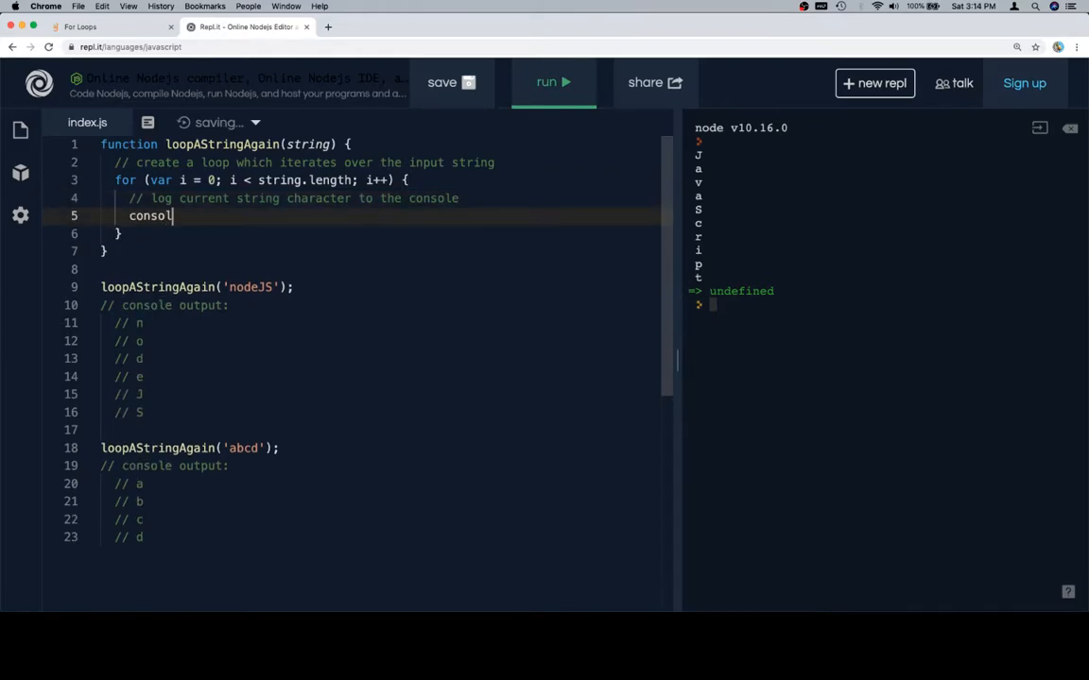
type("e.log(st)")
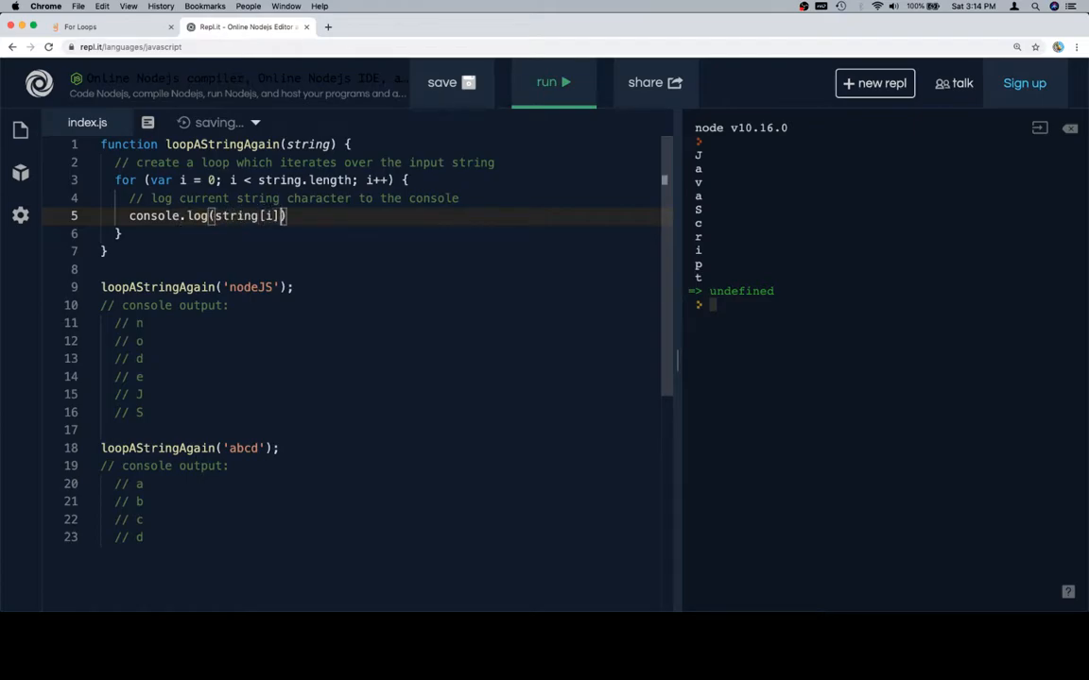
left_click(551, 84)
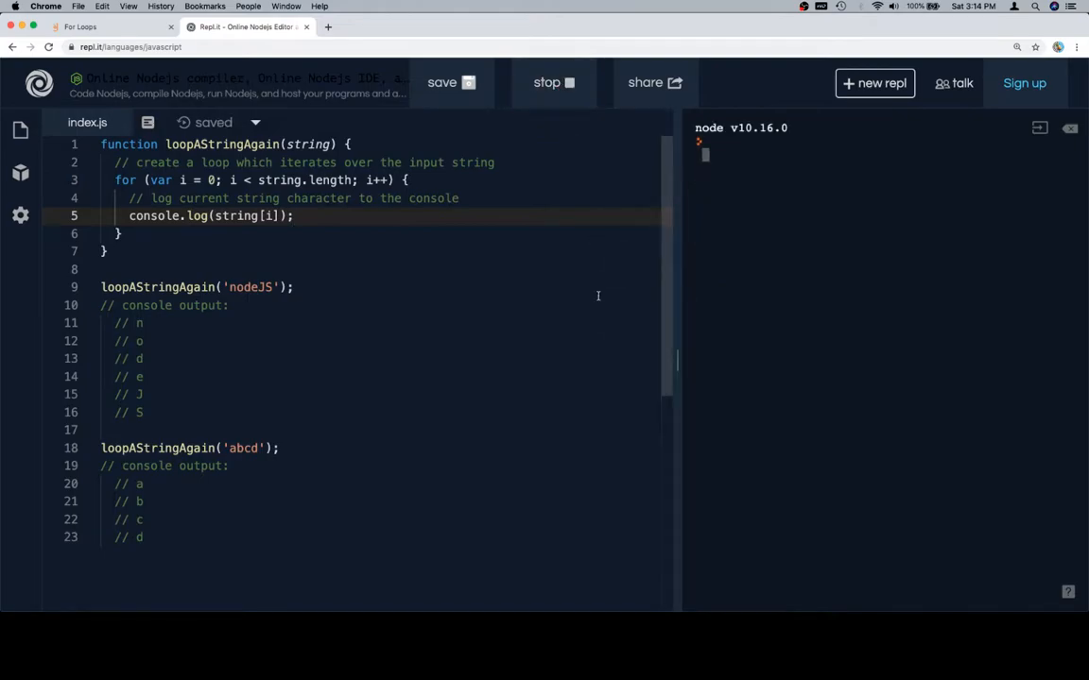
left_click(551, 83)
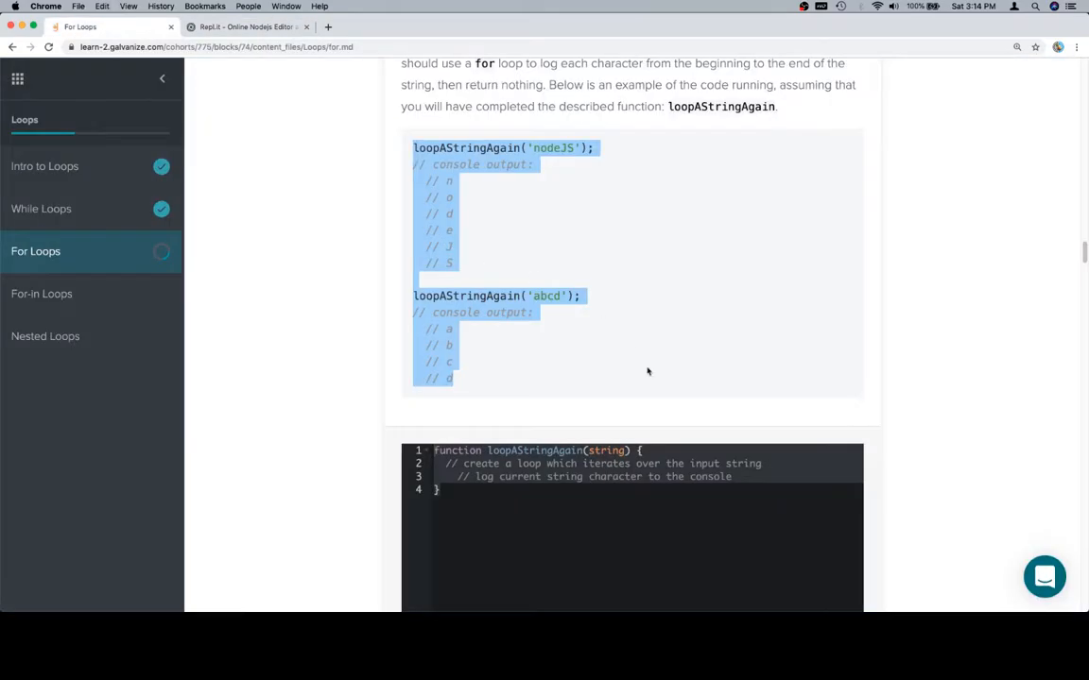
Submit the loopAStringAgain for-loop solution with Run Tests so all three tests pass as Correct
scroll("down", 3)
type("for (var i = 0; i < string.length; i++) {")
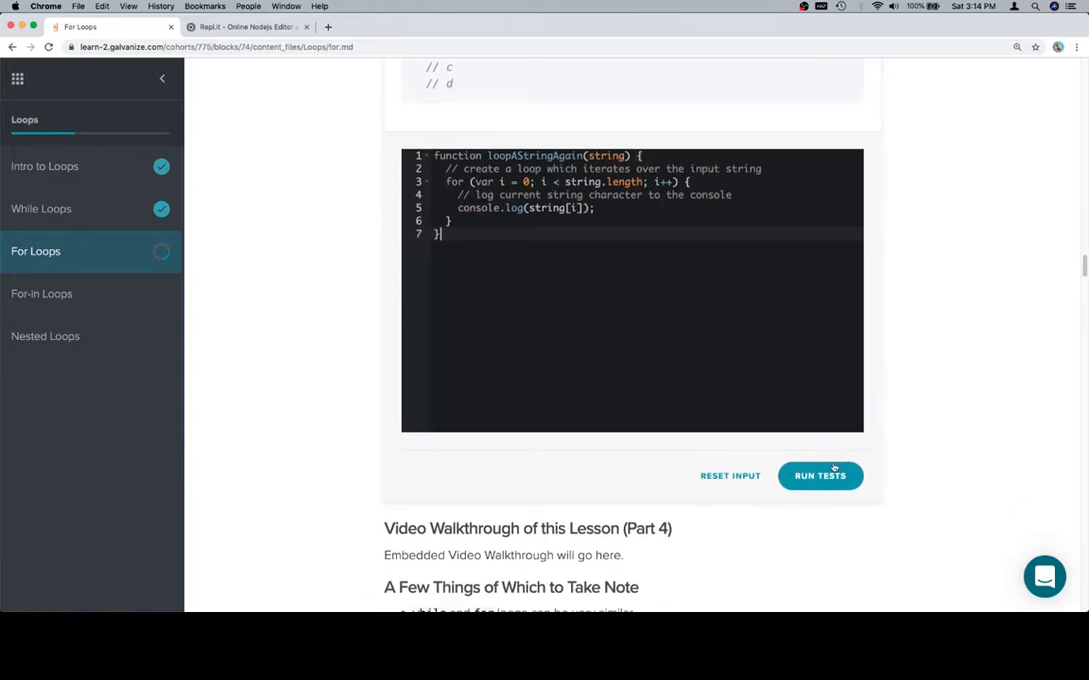
left_click(821, 476)
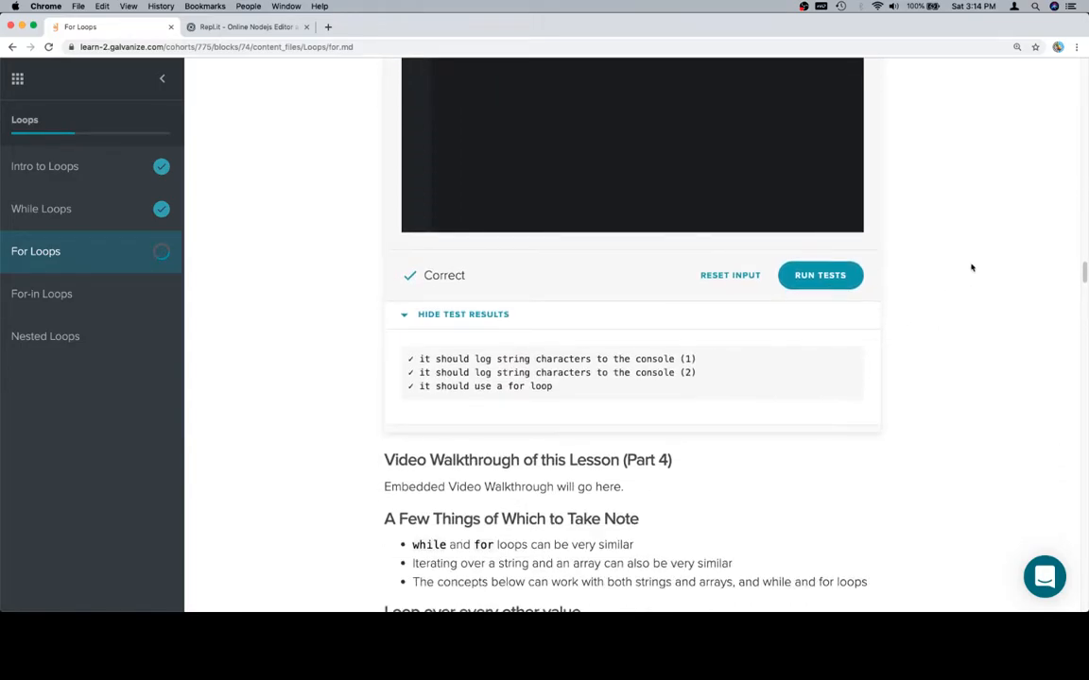
scroll("down", 3)
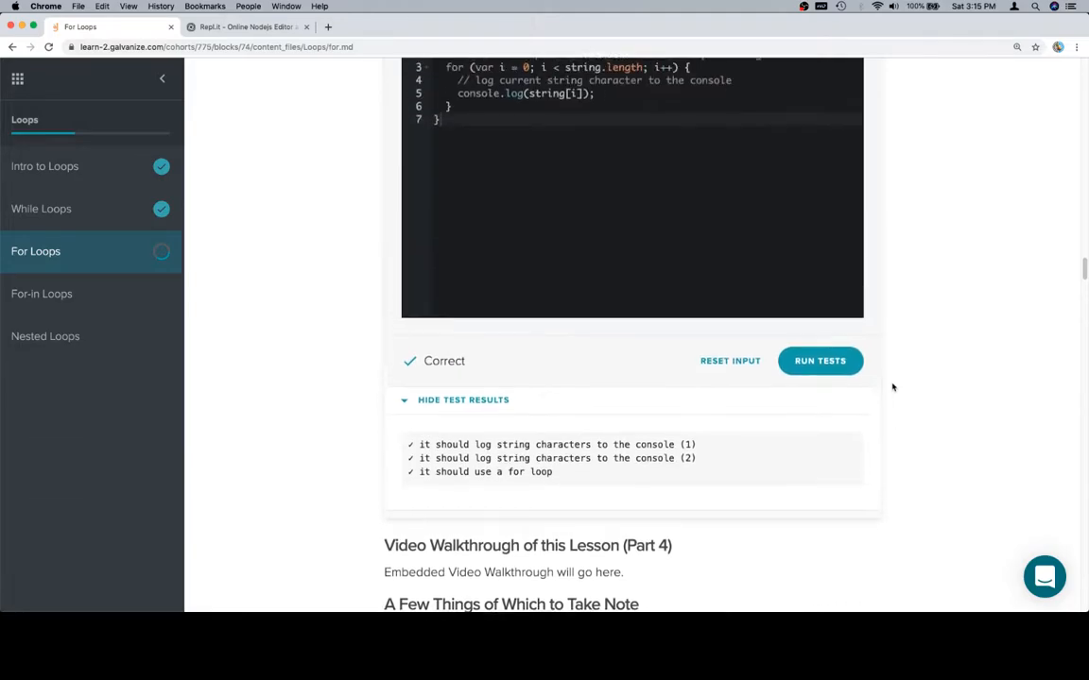
scroll("down", 3)
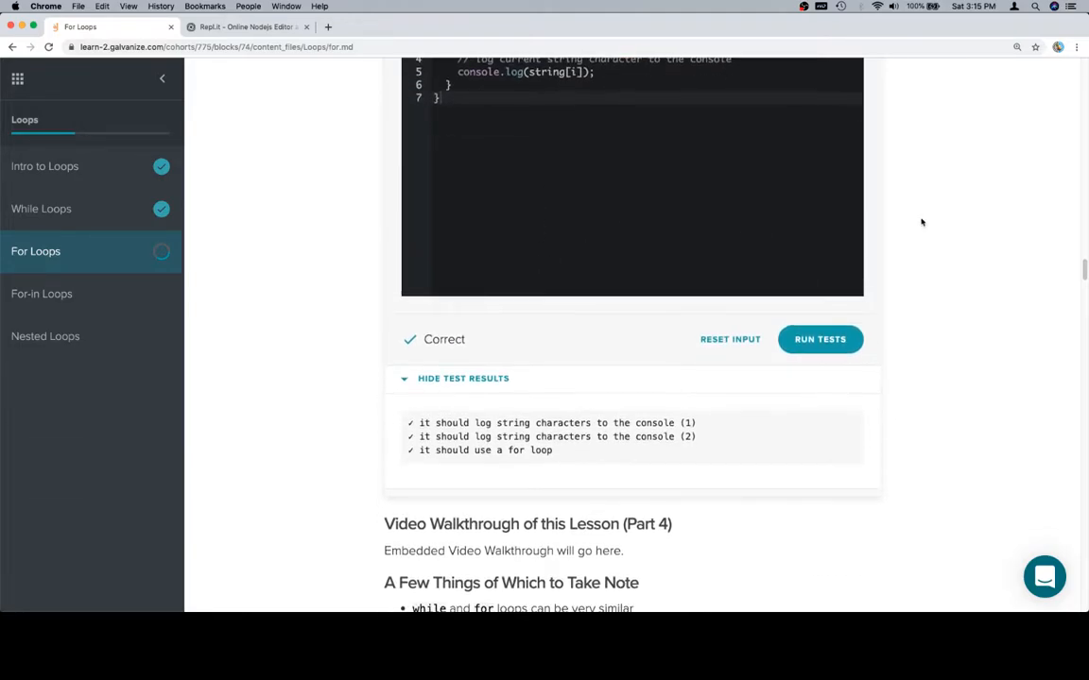
mouse_move(711, 317)
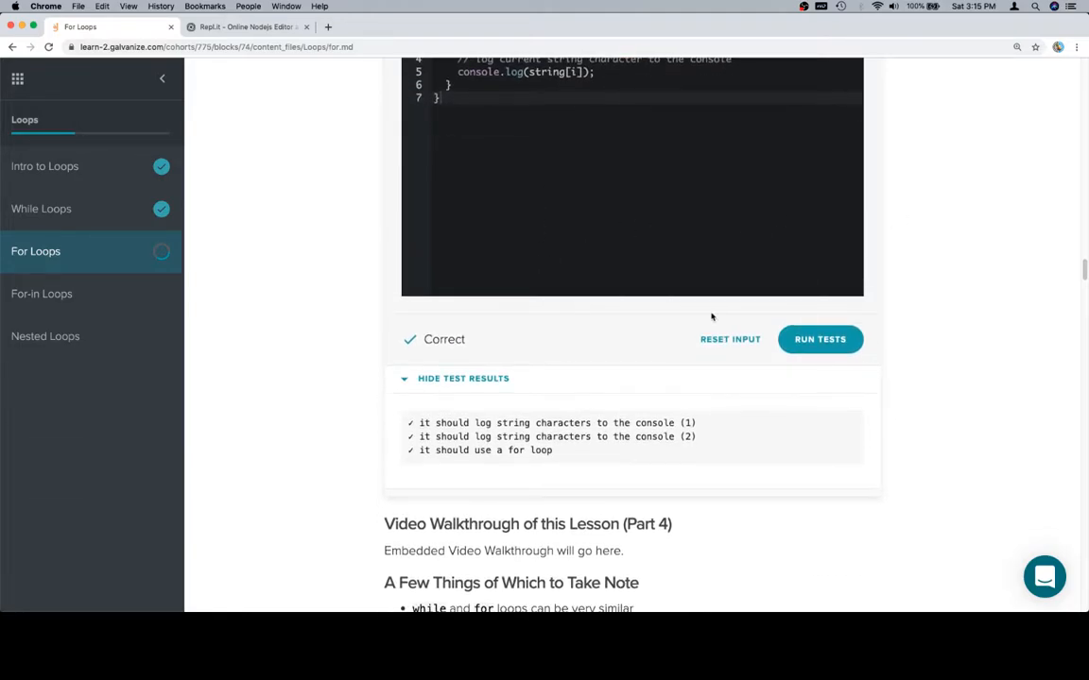